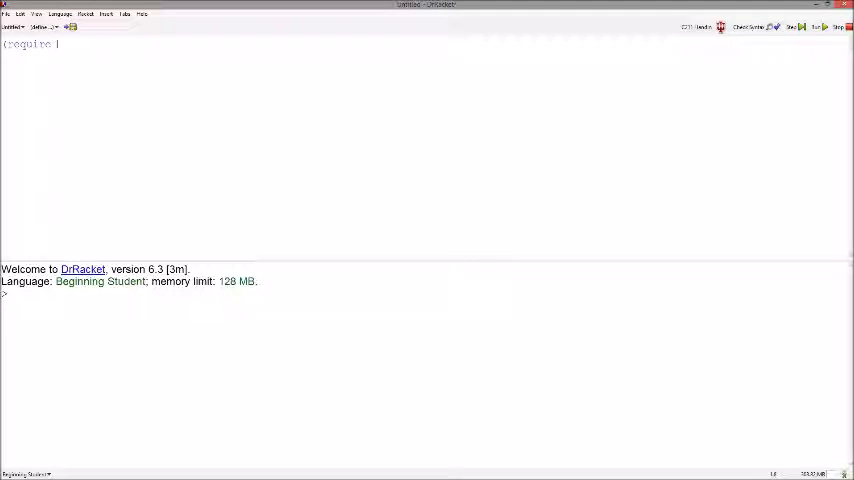
Step: Add (require 2htdp/image) to the definitions and run to load the image library
{"action": "type", "text": "2htdp/image)"}
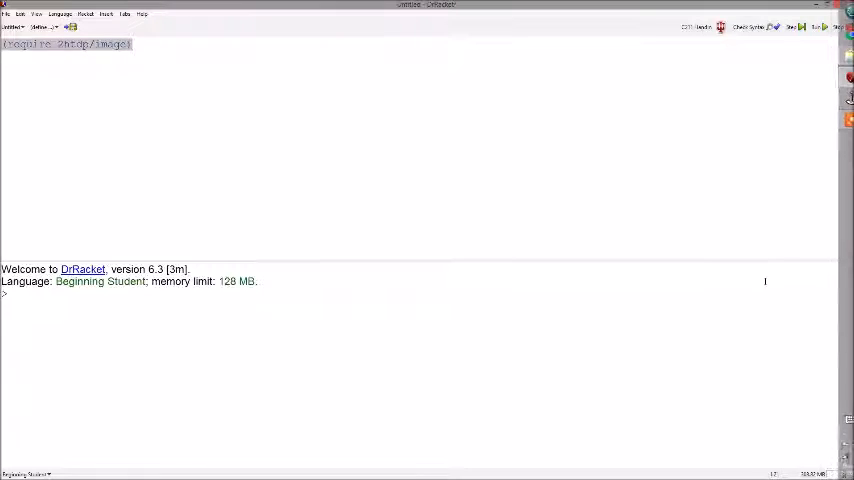
{"action": "left_click", "coordinate": [820, 28]}
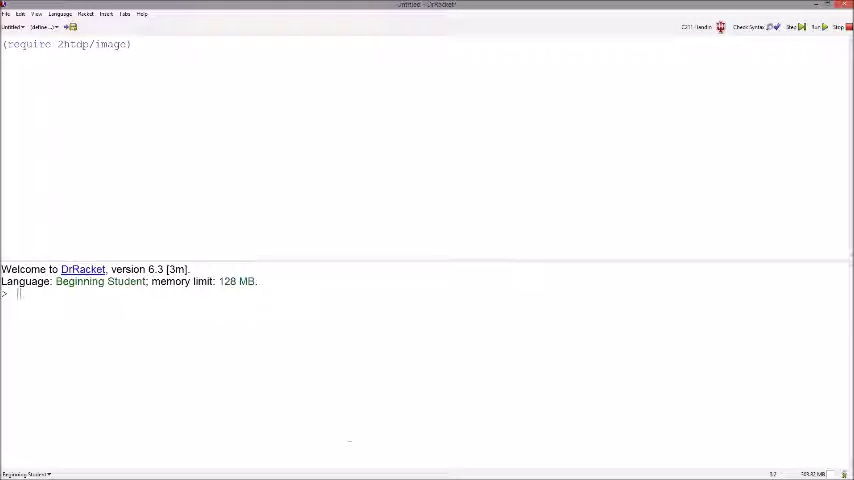
Step: Evaluate (circle 50 "solid" "red") to draw a solid red circle, then begin a (square expression
{"action": "type", "text": "(cir"}
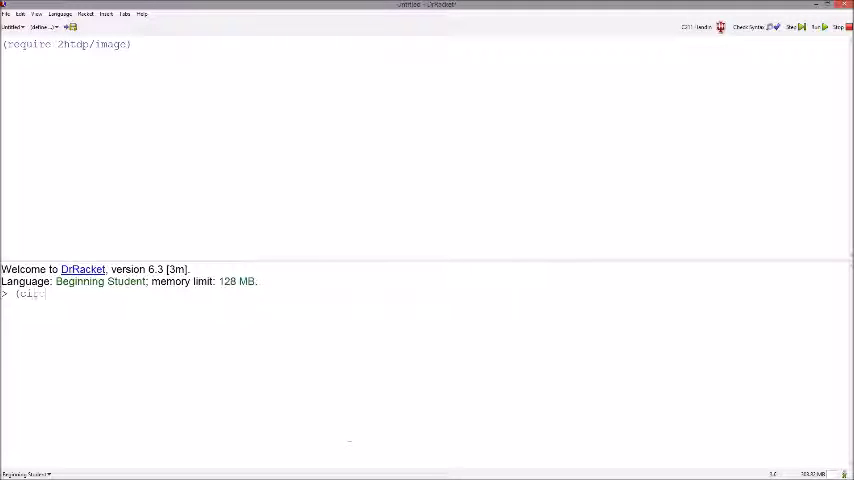
{"action": "type", "text": "circle"}
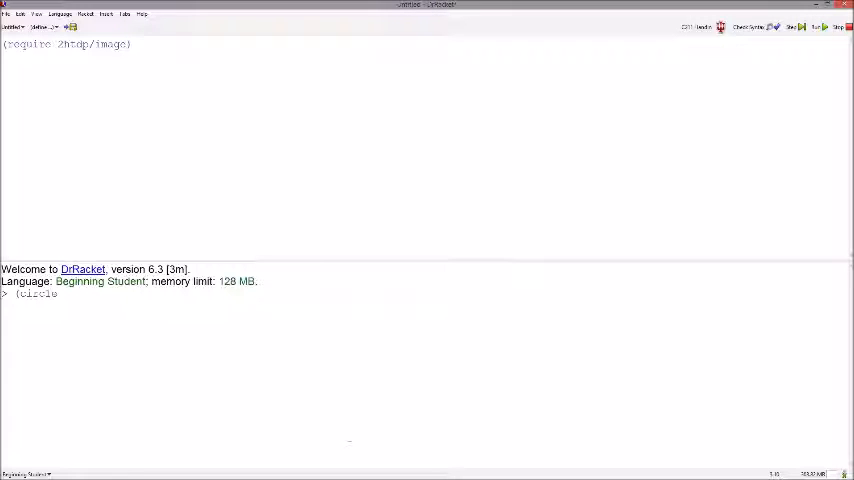
{"action": "type", "text": "50"}
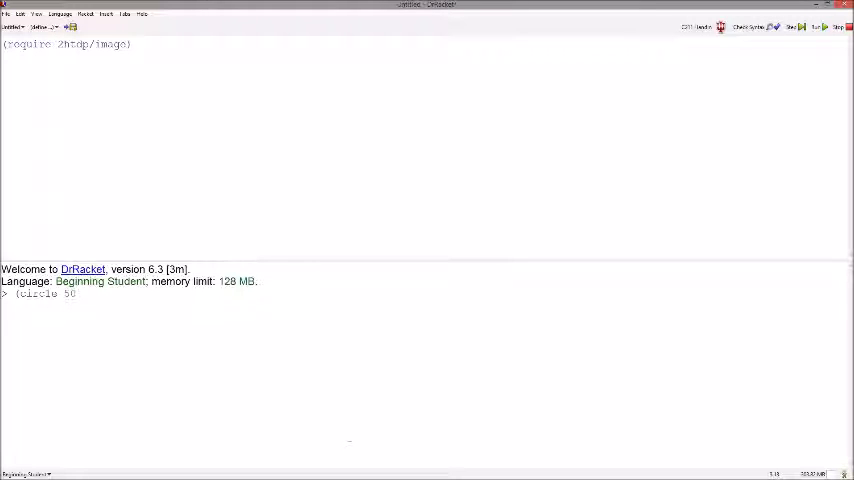
{"action": "type", "text": "\"solid\" \""}
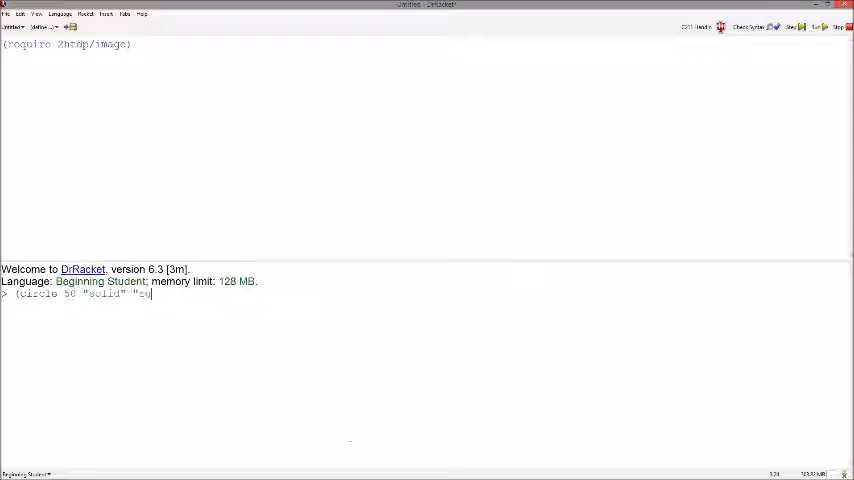
{"action": "type", "text": "red\""}
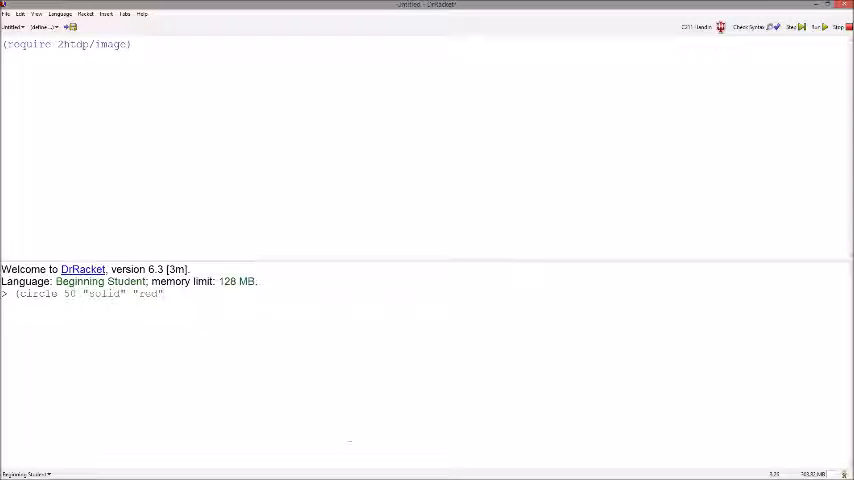
{"action": "key", "text": "Return"}
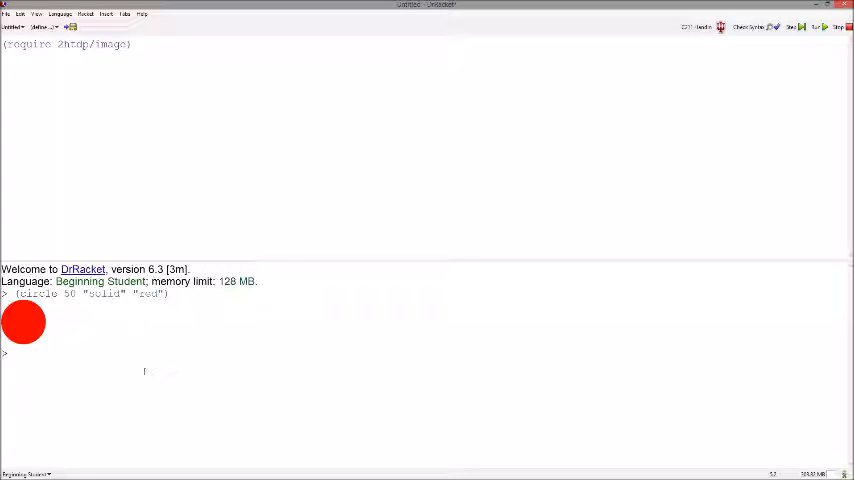
{"action": "type", "text": "(square 50 \""}
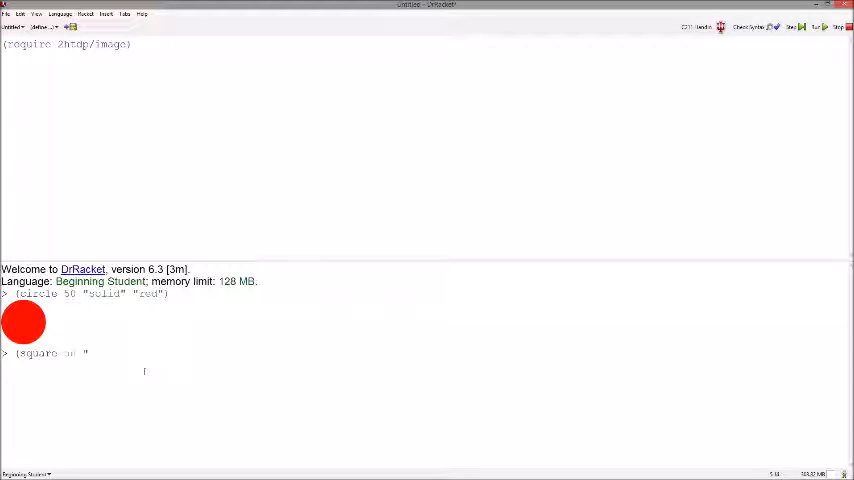
Step: Draw a solid red square of 50 and a 10 by 50 red rectangle, then look up the image library docs
{"action": "type", "text": "solid\" \"red\""}
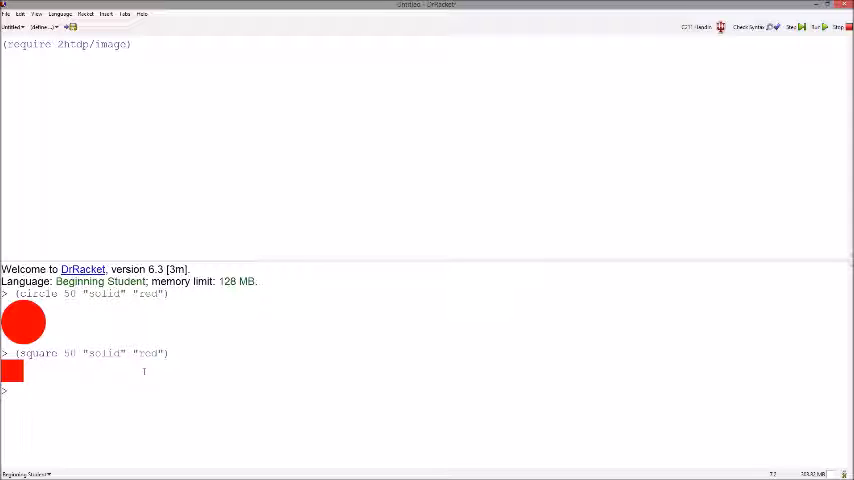
{"action": "type", "text": "(rectan"}
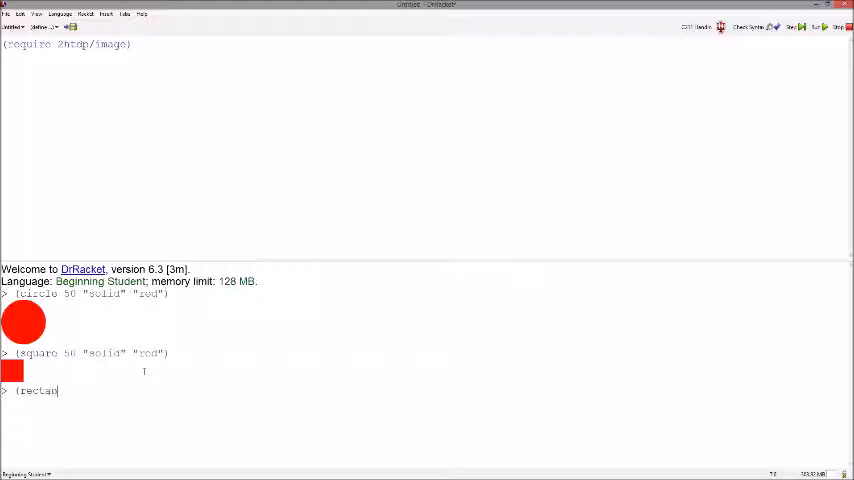
{"action": "type", "text": "gle 10 50 \"soli"}
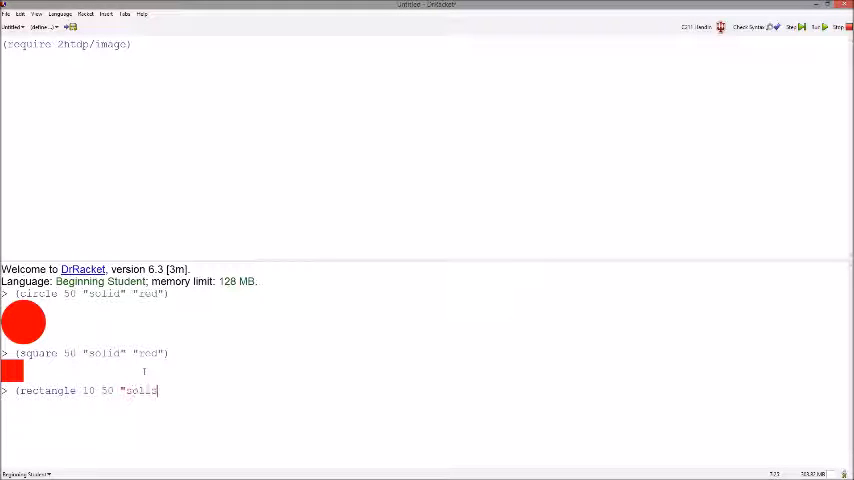
{"action": "type", "text": "\"red\")"}
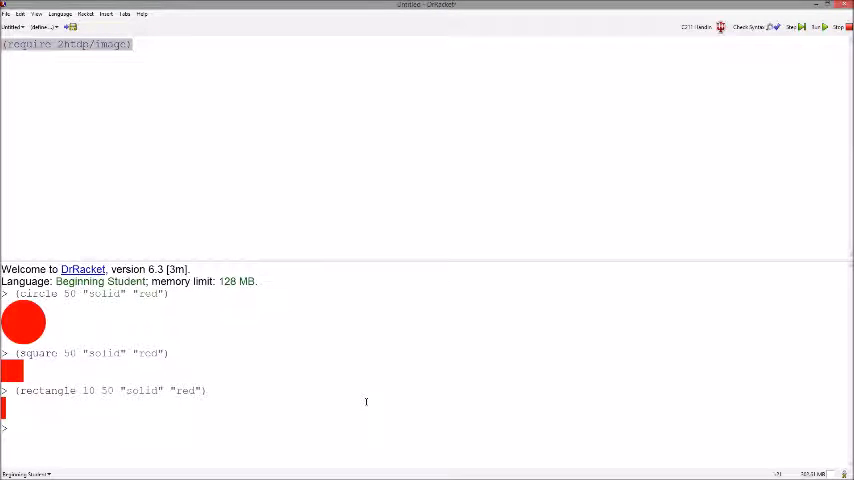
{"action": "left_click", "coordinate": [104, 14]}
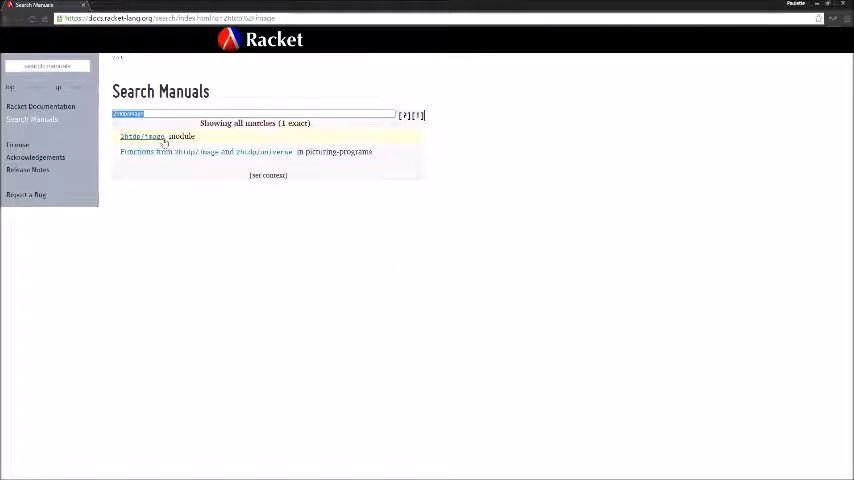
Step: Browse the 2htdp/image reference page down through the Basic Images section
{"action": "left_click", "coordinate": [142, 136]}
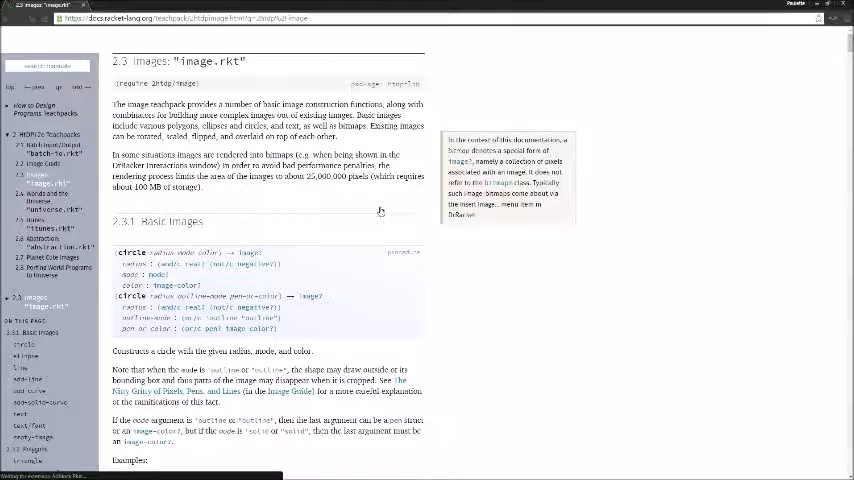
{"action": "scroll", "scroll_direction": "down", "scroll_amount": 3}
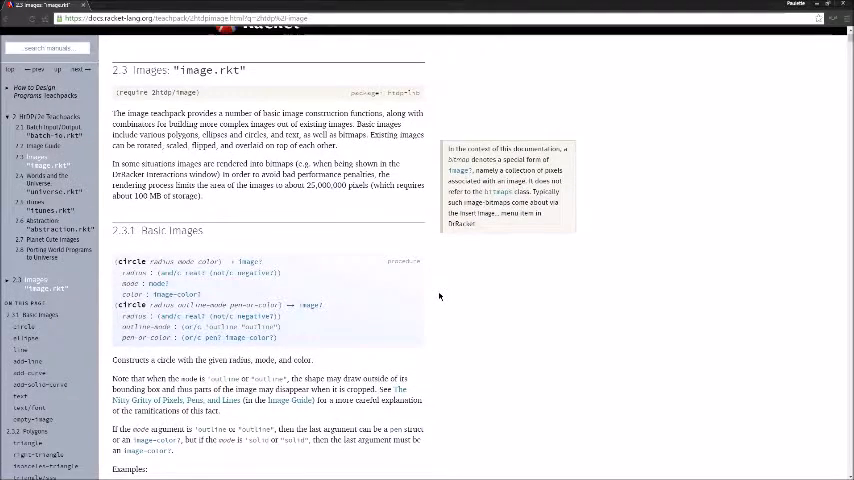
{"action": "scroll", "scroll_direction": "down", "scroll_amount": 3}
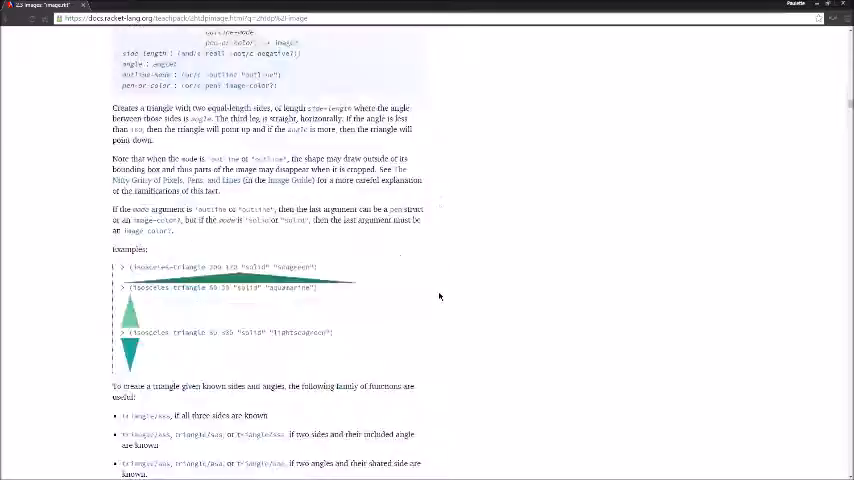
{"action": "scroll", "scroll_direction": "down", "scroll_amount": 3}
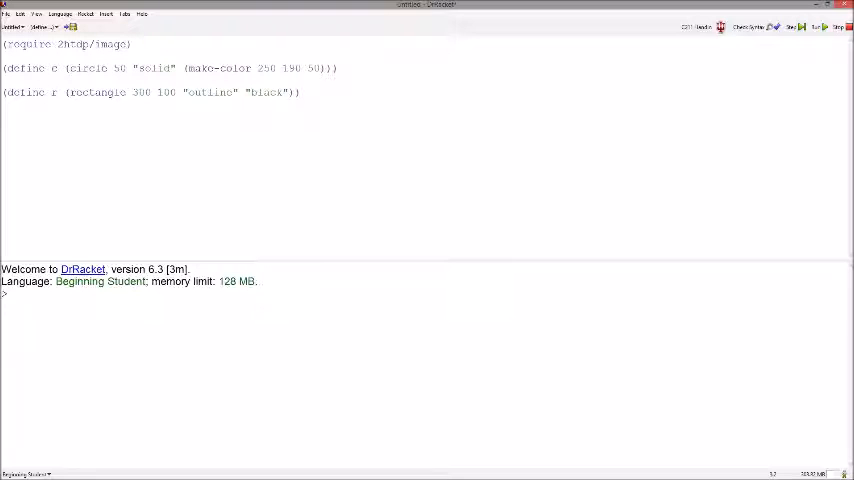
Step: Stack c over r with (above c r) and start a (beside c ...) expression
{"action": "type", "text": "(ab"}
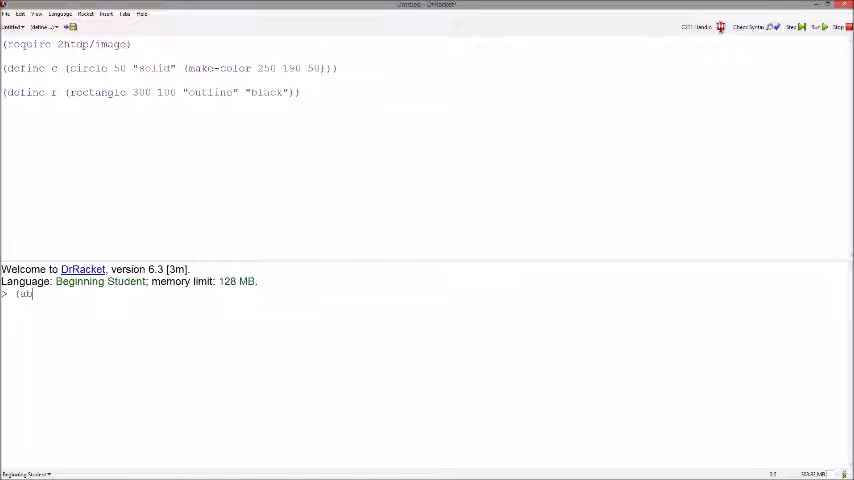
{"action": "type", "text": "(above c r)"}
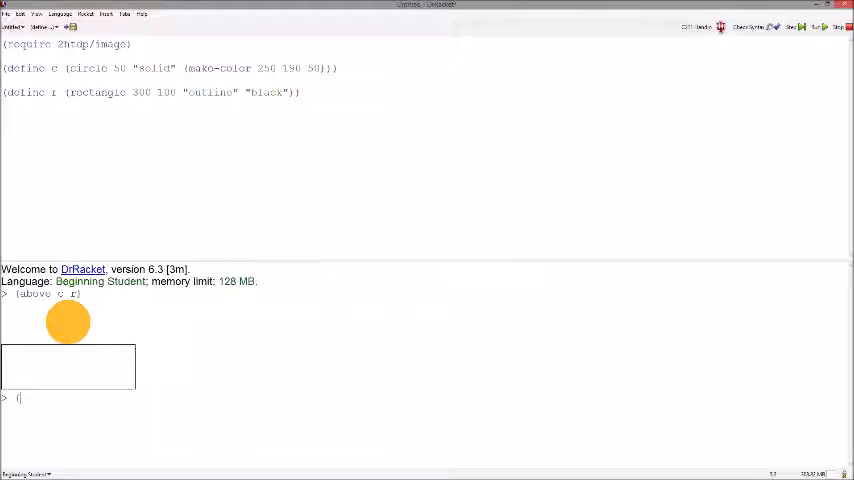
{"action": "type", "text": "(beside c"}
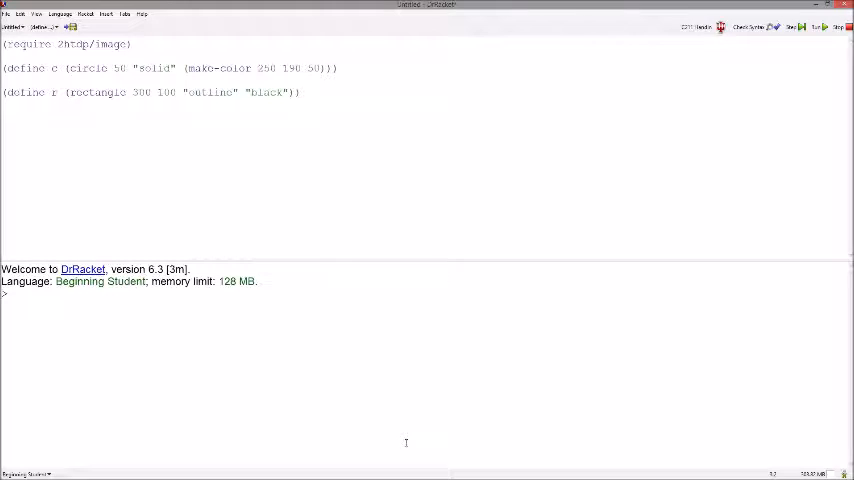
Step: Write a (place-image c 50 50 r expression putting the circle at 50, 50 on the square
{"action": "type", "text": "(place-ima"}
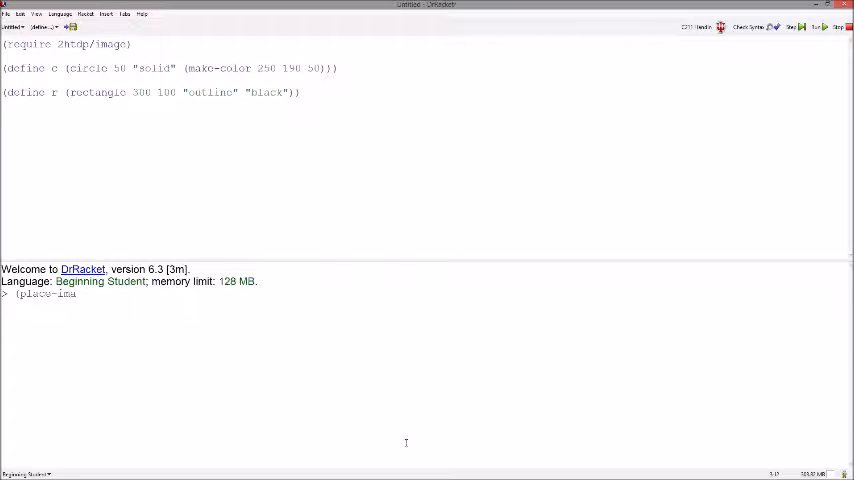
{"action": "type", "text": "ge"}
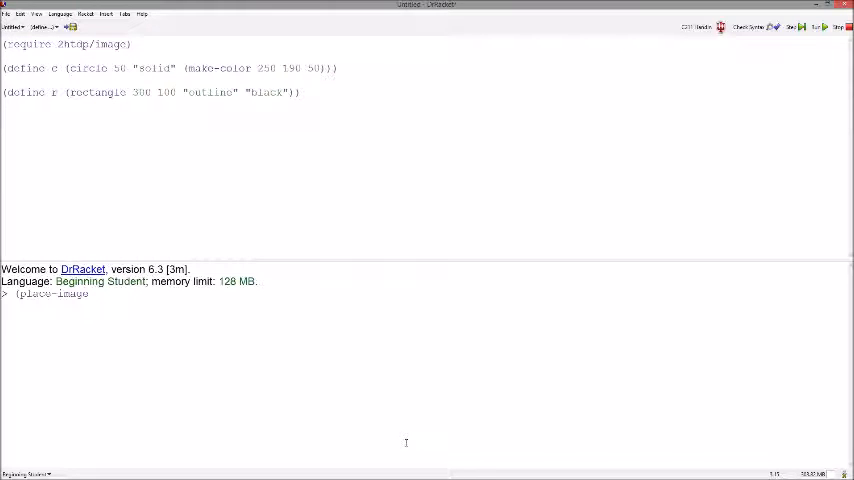
{"action": "type", "text": "c"}
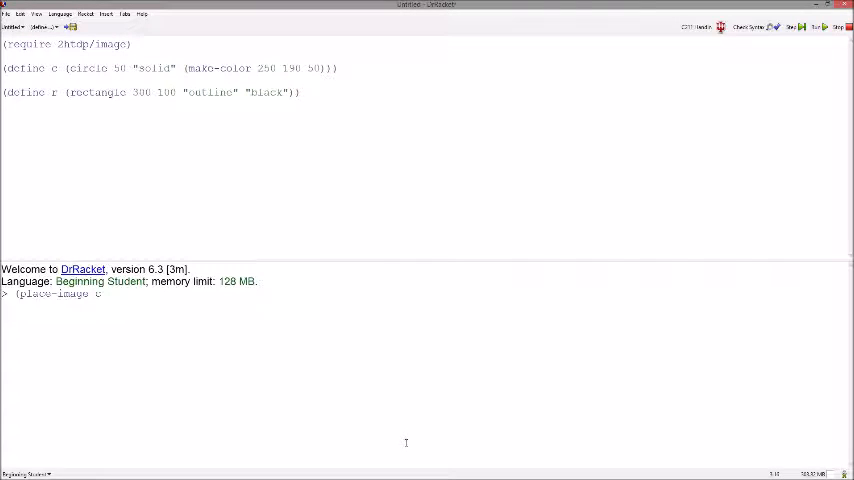
{"action": "type", "text": "\" \""}
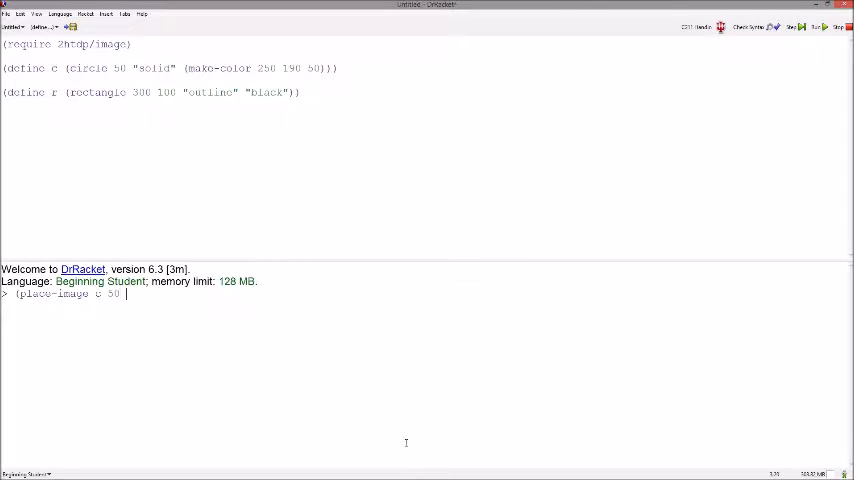
{"action": "type", "text": "50 r"}
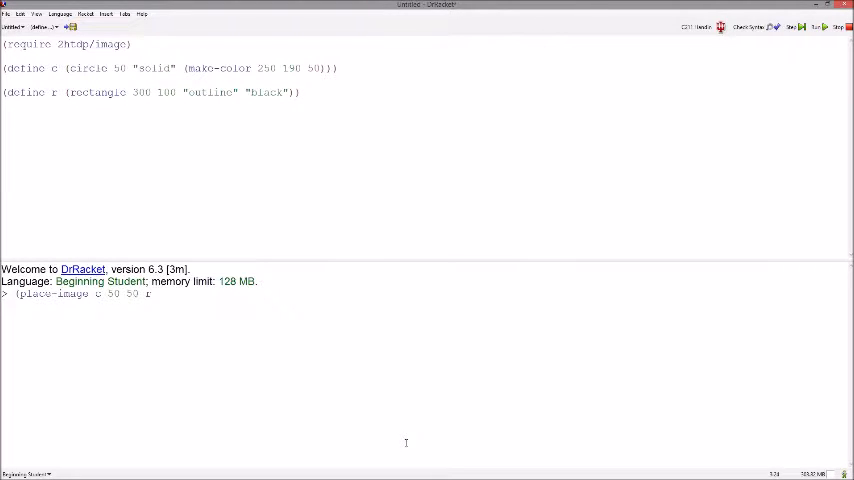